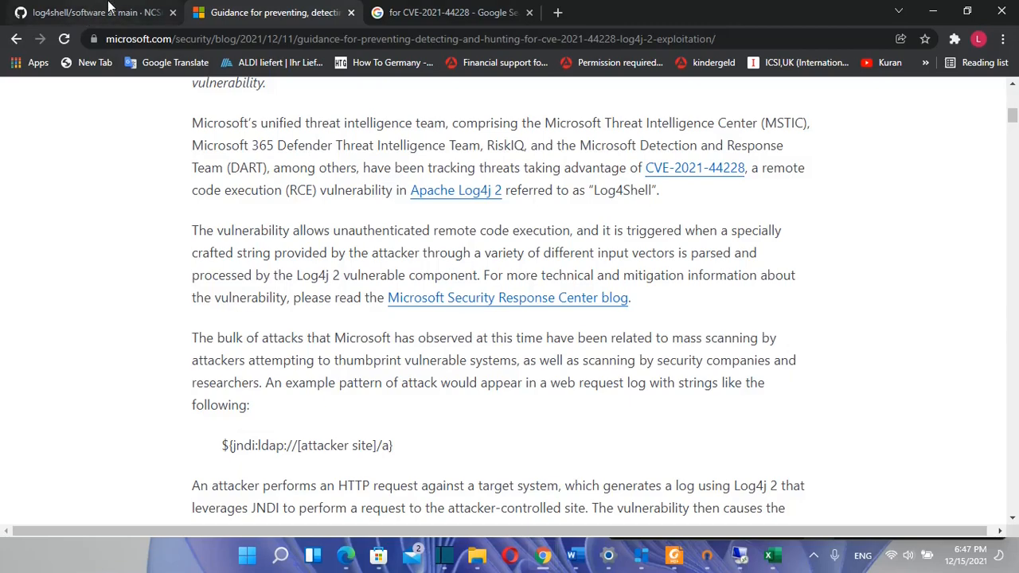
- Switch back to the NCSC-NL log4shell software folder showing vendor-statements and the Log4j overview README
left_click(92, 13)
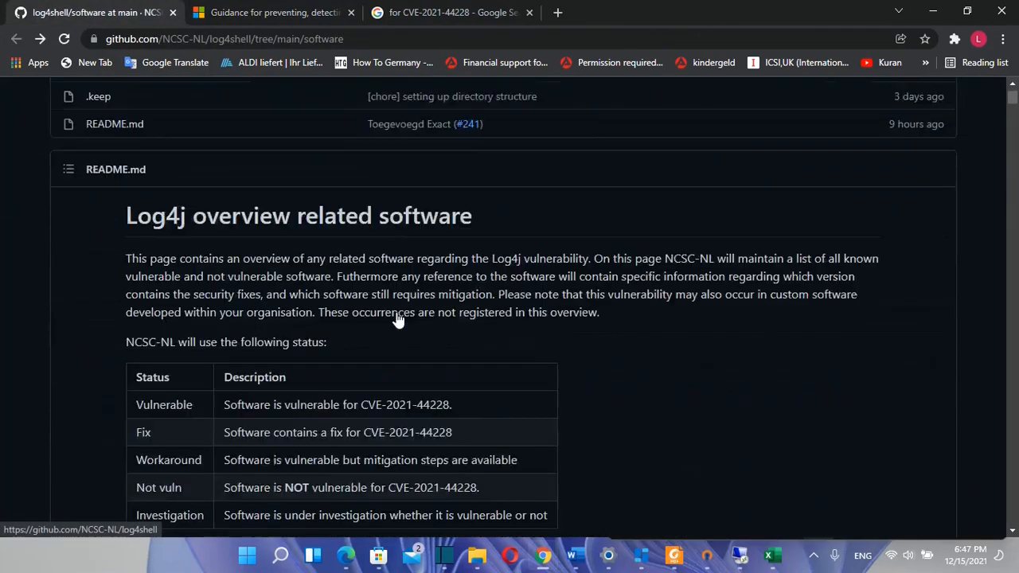
scroll("down", 3)
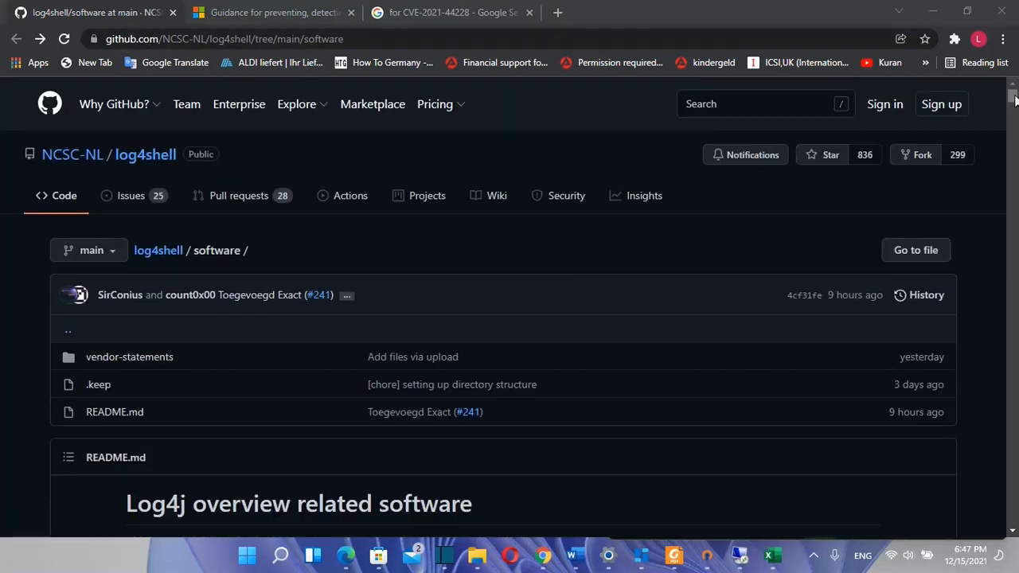
- Scroll the README status table through Amazon, Apache, APC and Apereo down to Arista Networks and Atlassian
scroll("down", 3)
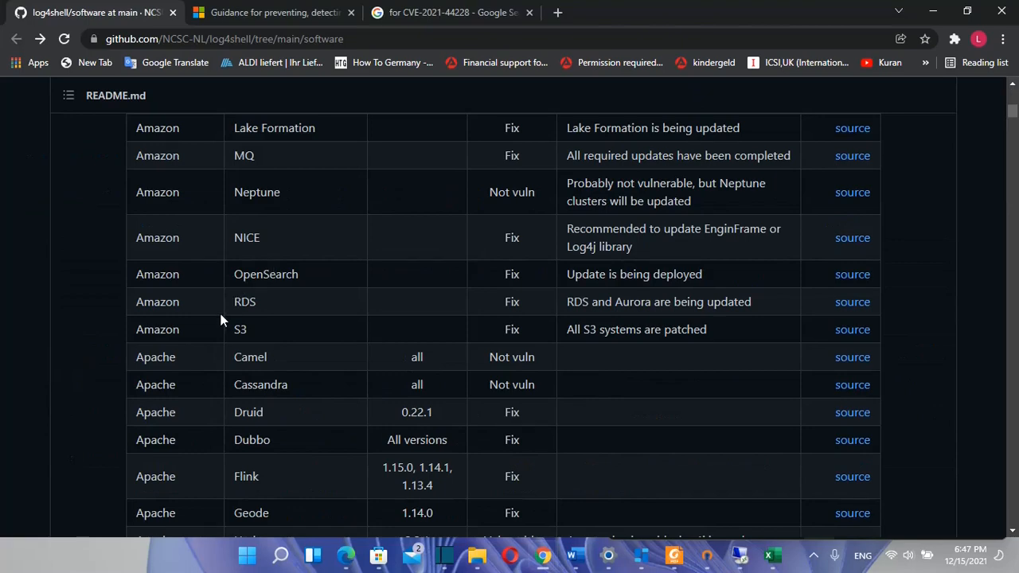
scroll("down", 3)
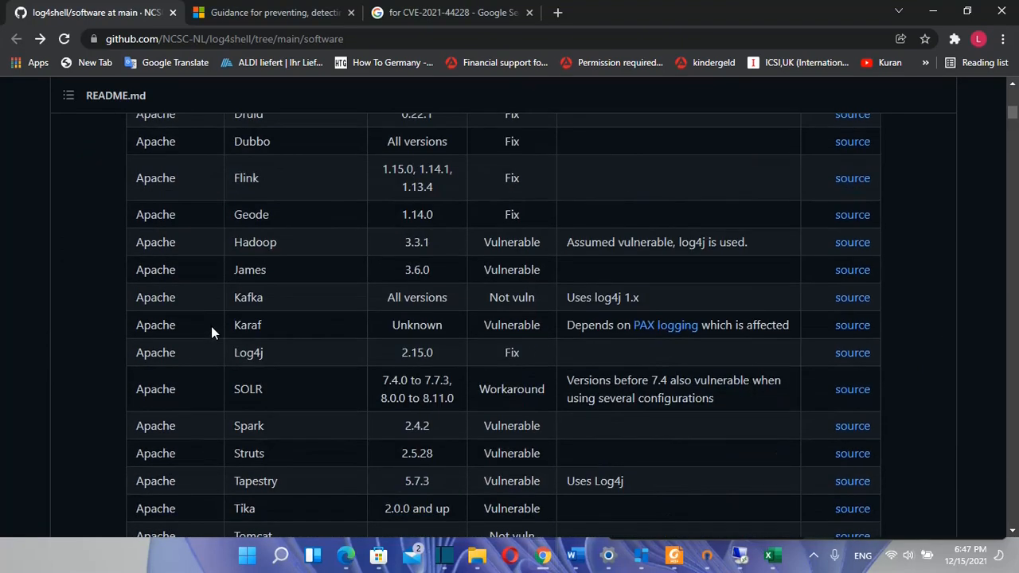
mouse_move(197, 310)
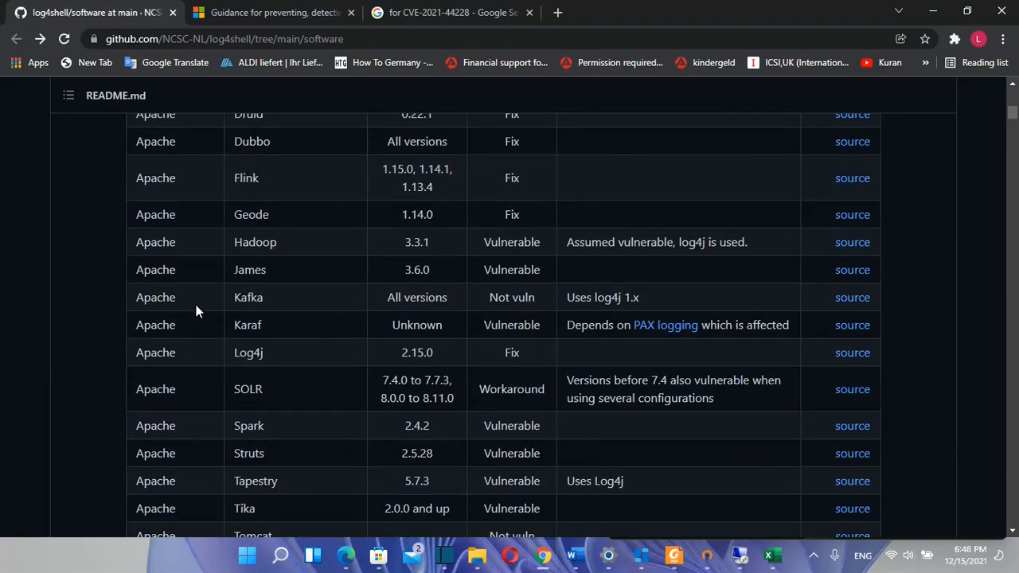
scroll("down", 3)
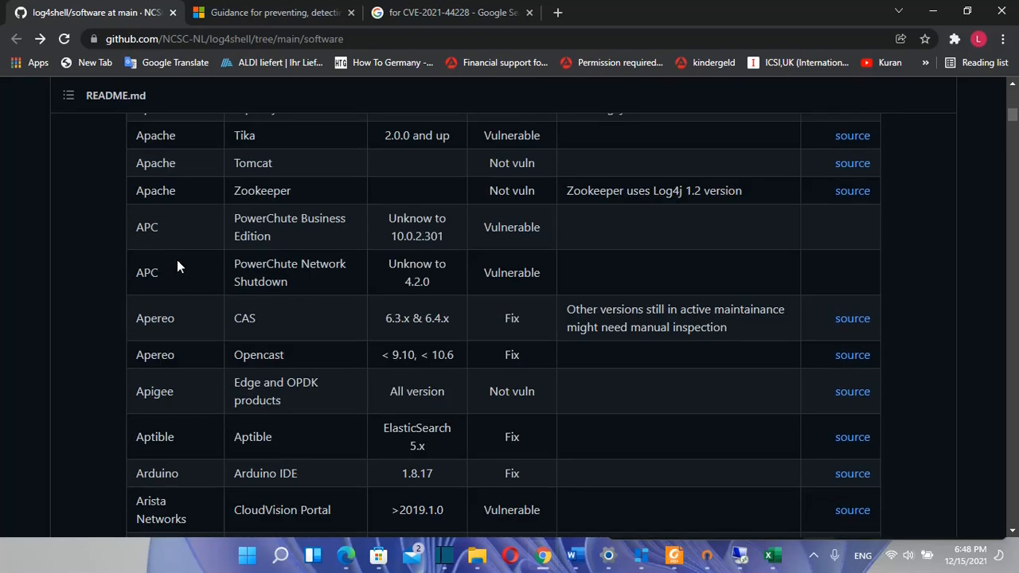
scroll("down", 3)
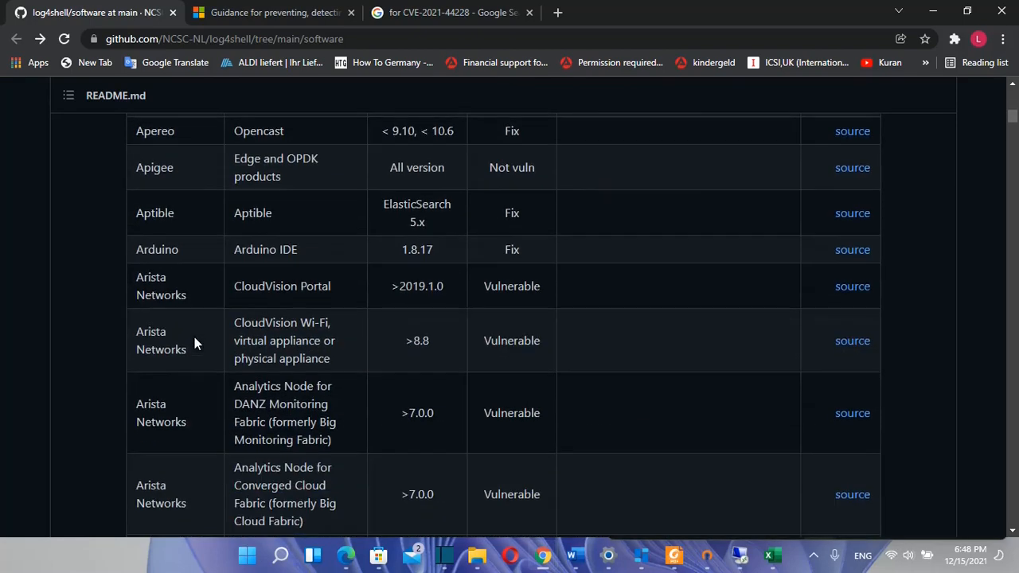
scroll("down", 3)
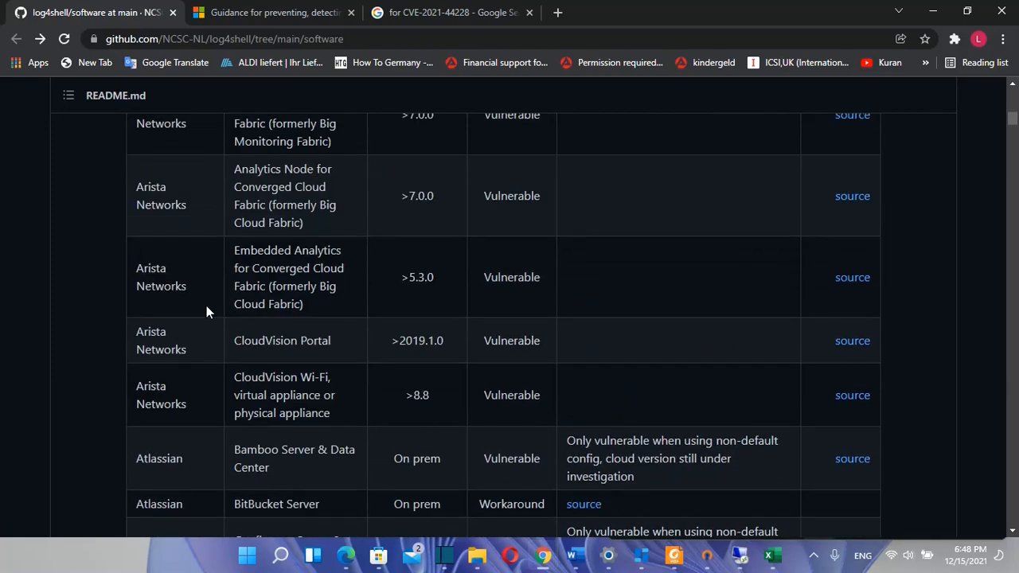
scroll("down", 3)
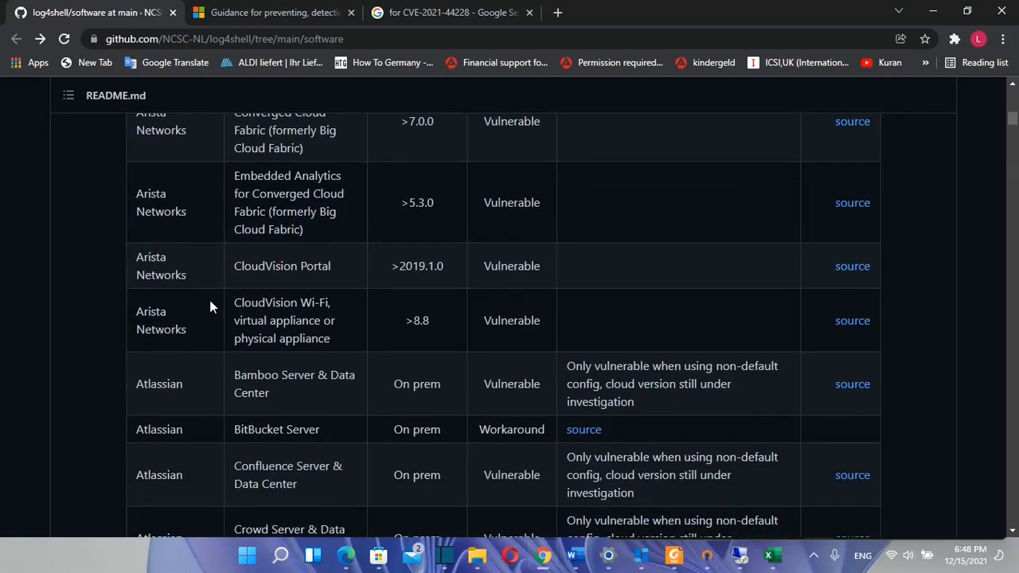
mouse_move(328, 370)
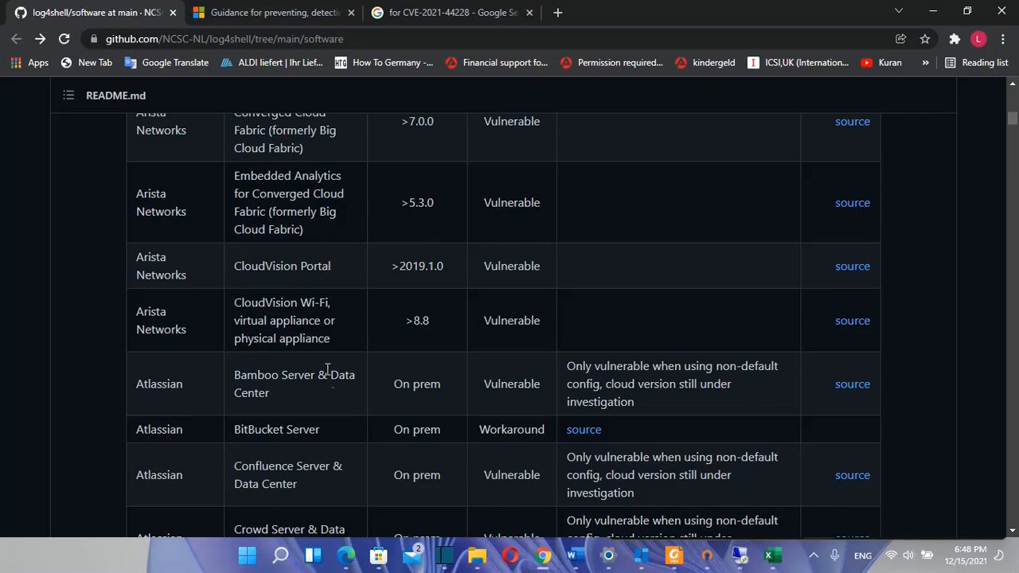
mouse_move(198, 374)
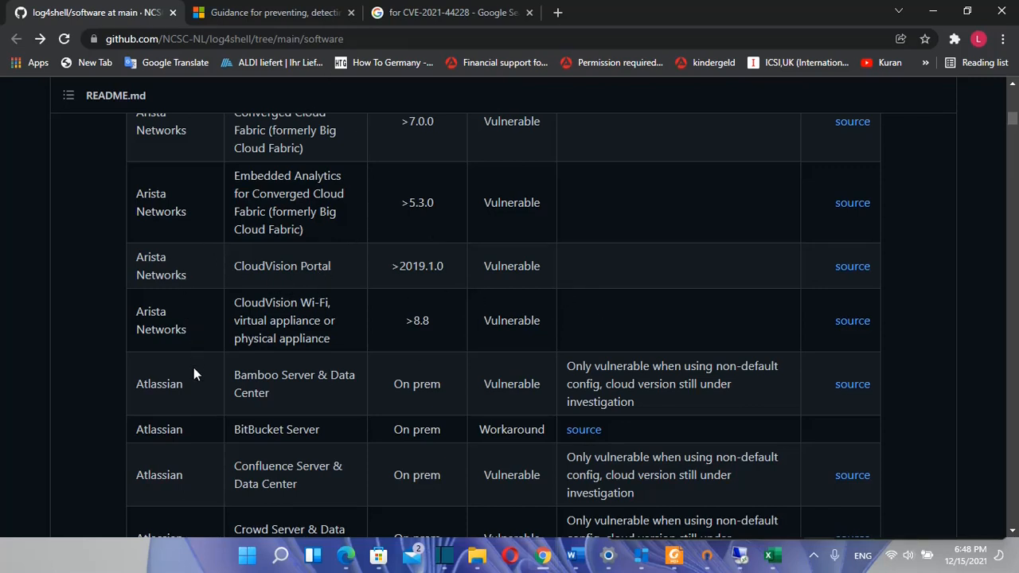
mouse_move(325, 269)
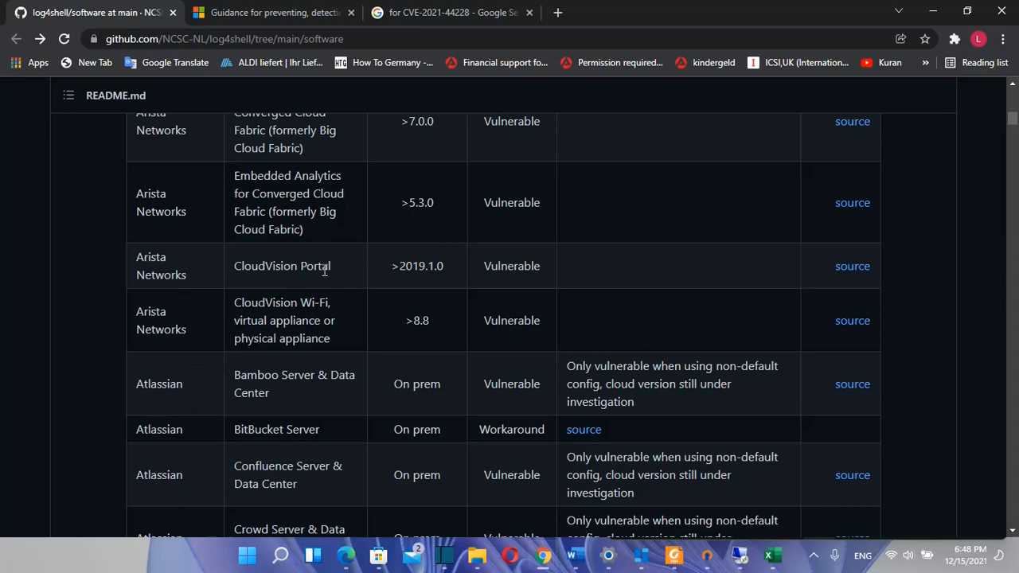
mouse_move(853, 320)
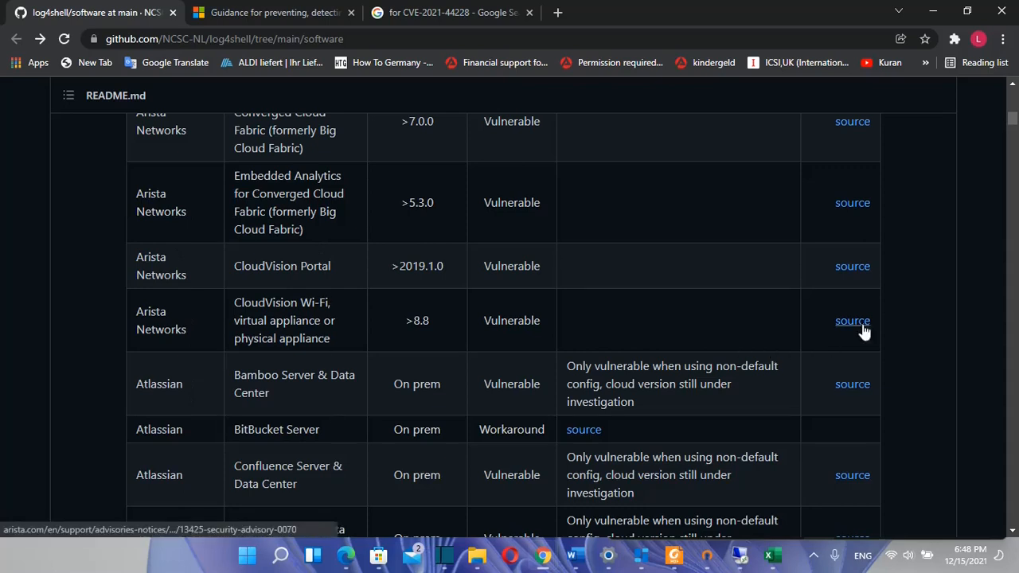
mouse_move(854, 333)
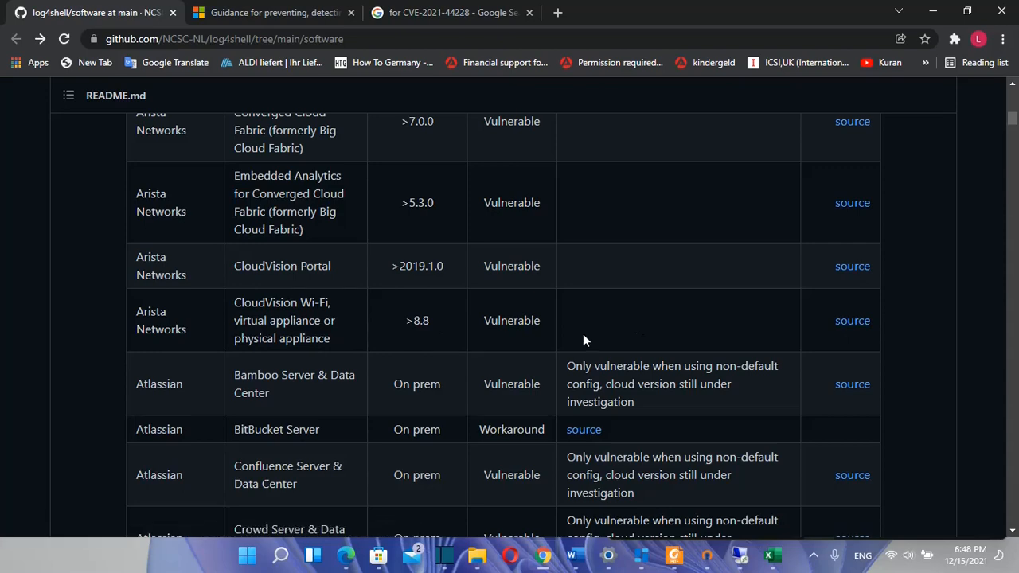
- Scroll the table to the Cisco rows such as ACI Multi-Site Orchestrator and Aironet access points
scroll("down", 3)
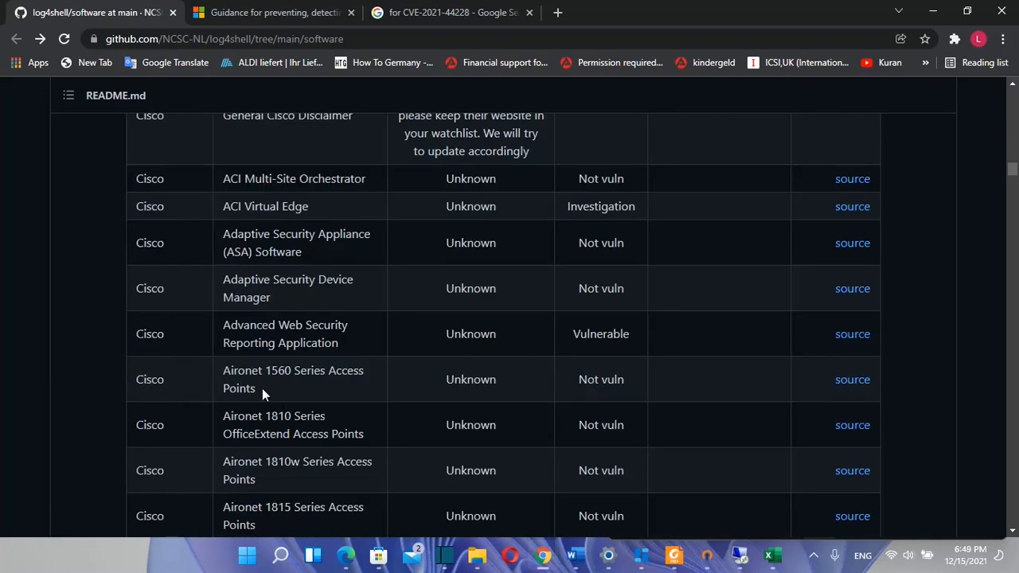
mouse_move(268, 388)
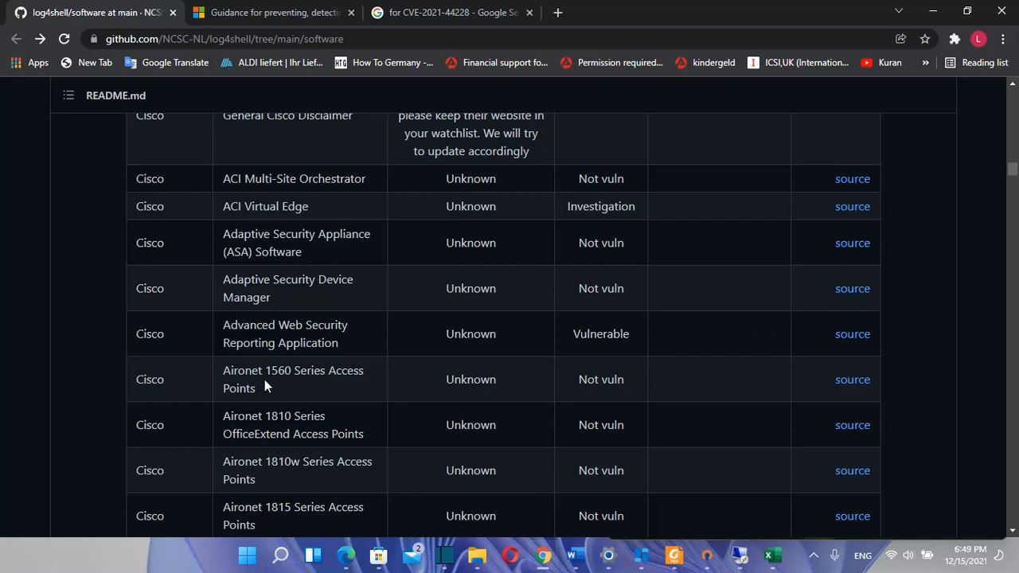
mouse_move(381, 382)
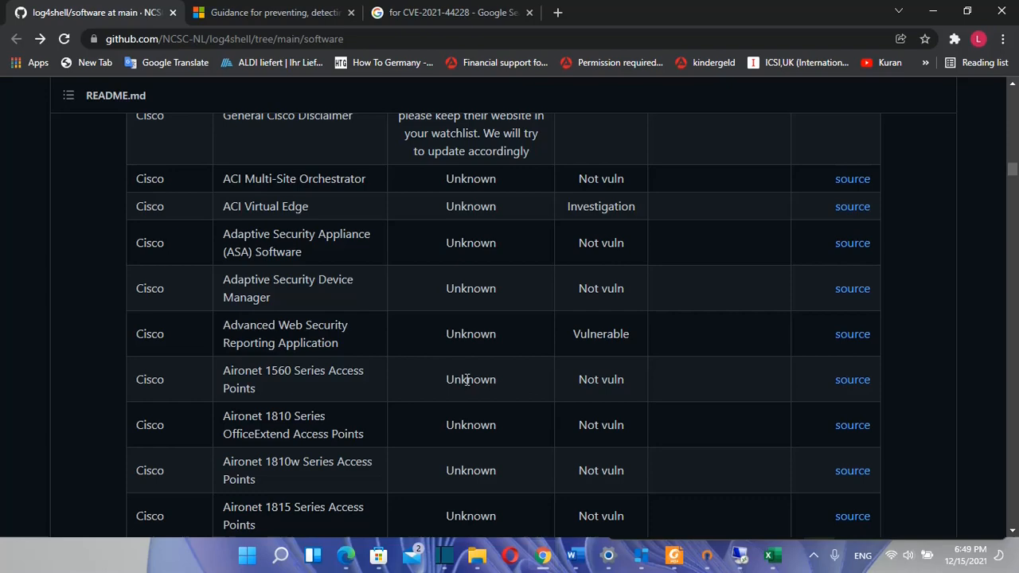
mouse_move(914, 404)
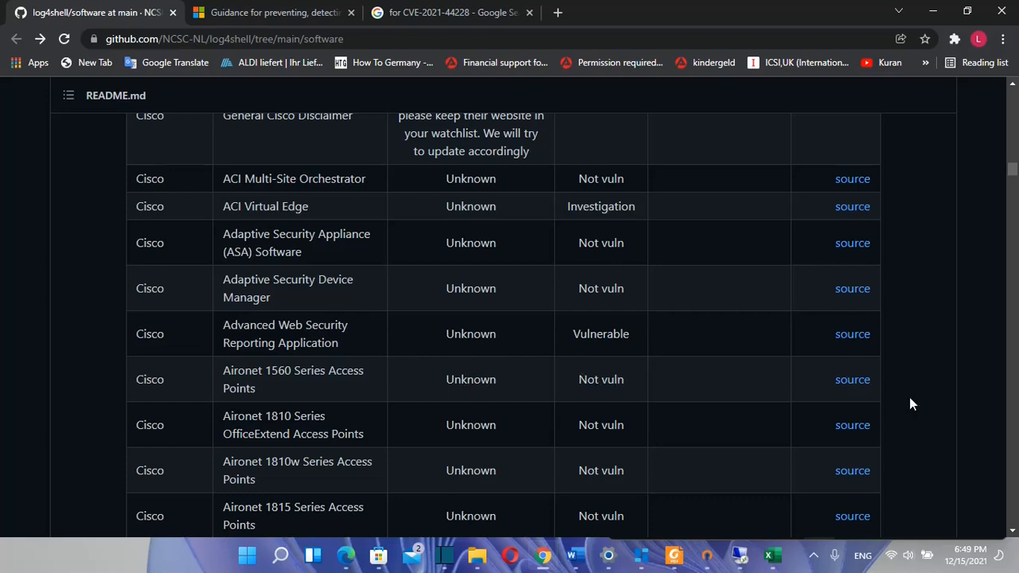
mouse_move(694, 365)
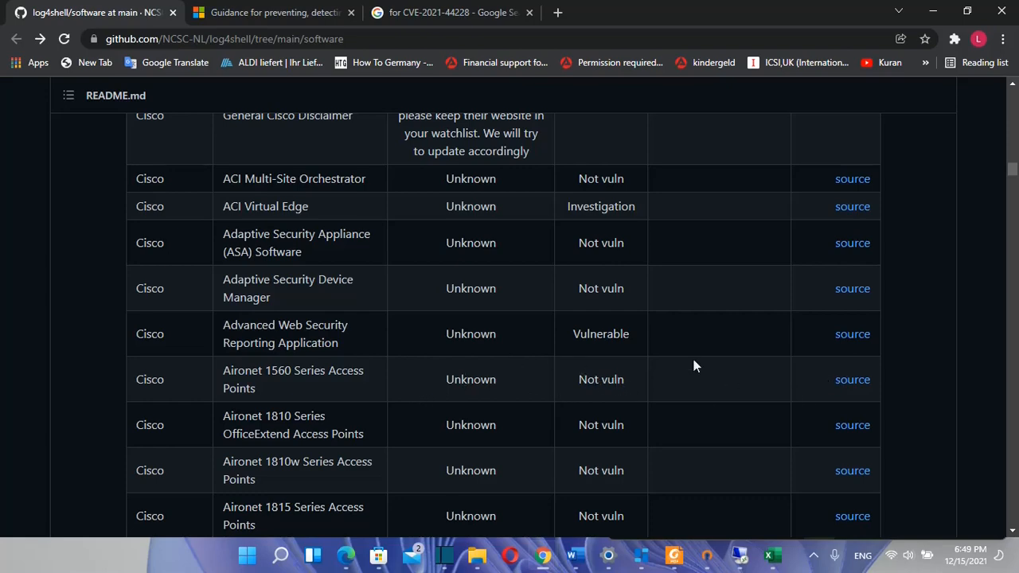
- Scroll the table past Citrix, Cryptshare and Cyberark to the U section with Ubiquiti UniFi Network Application and Unify
scroll("down", 3)
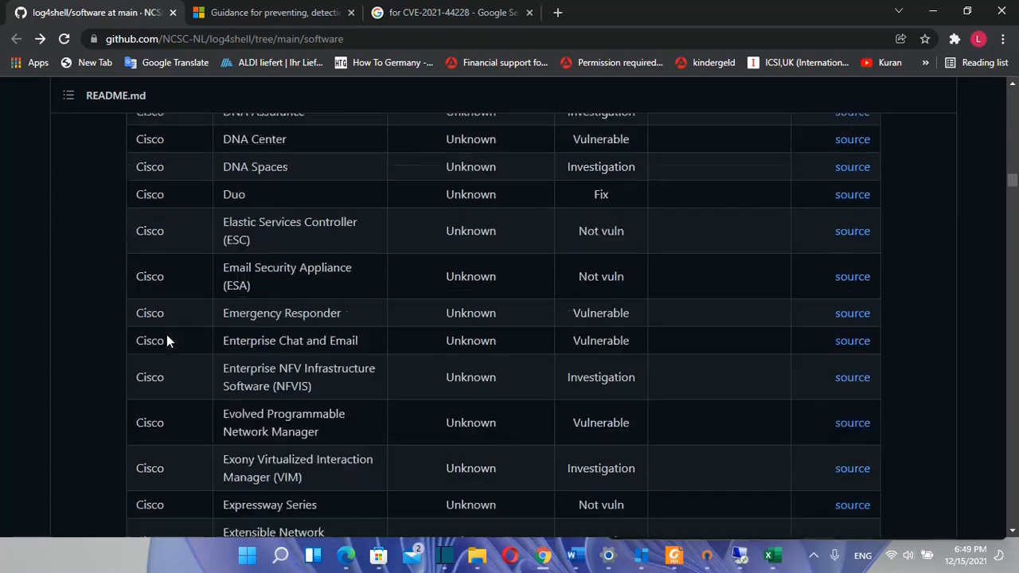
scroll("down", 3)
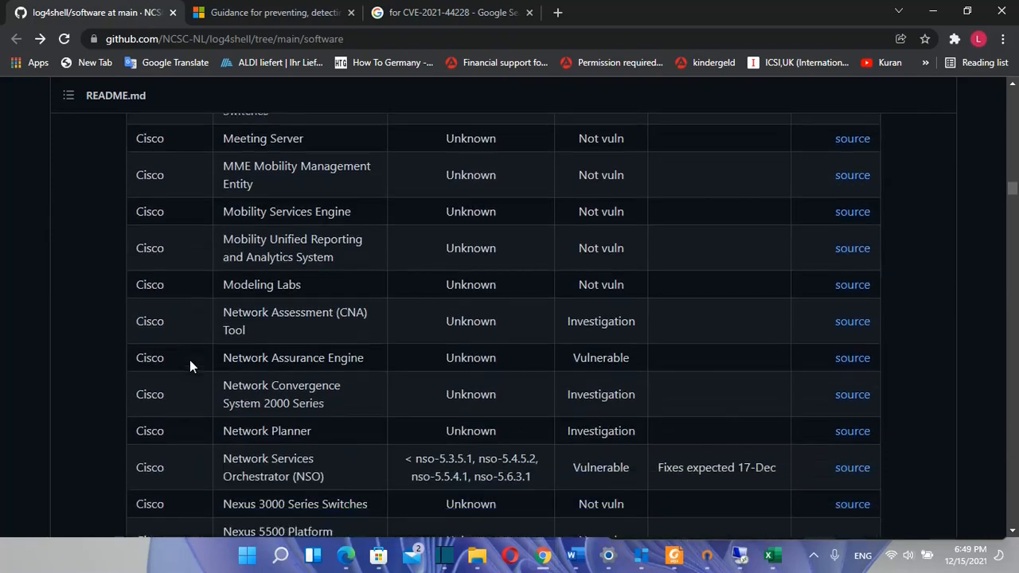
scroll("down", 3)
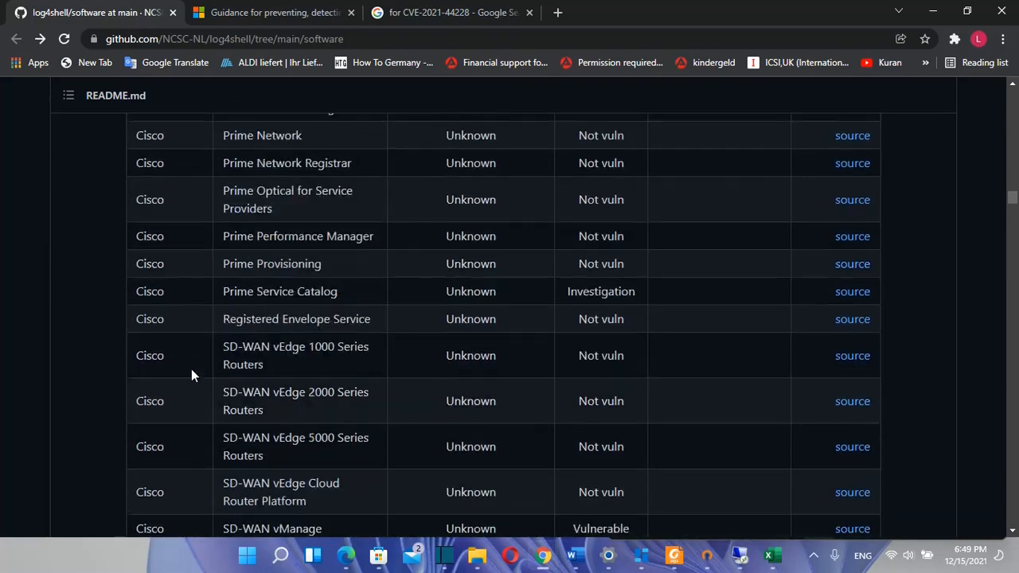
scroll("down", 3)
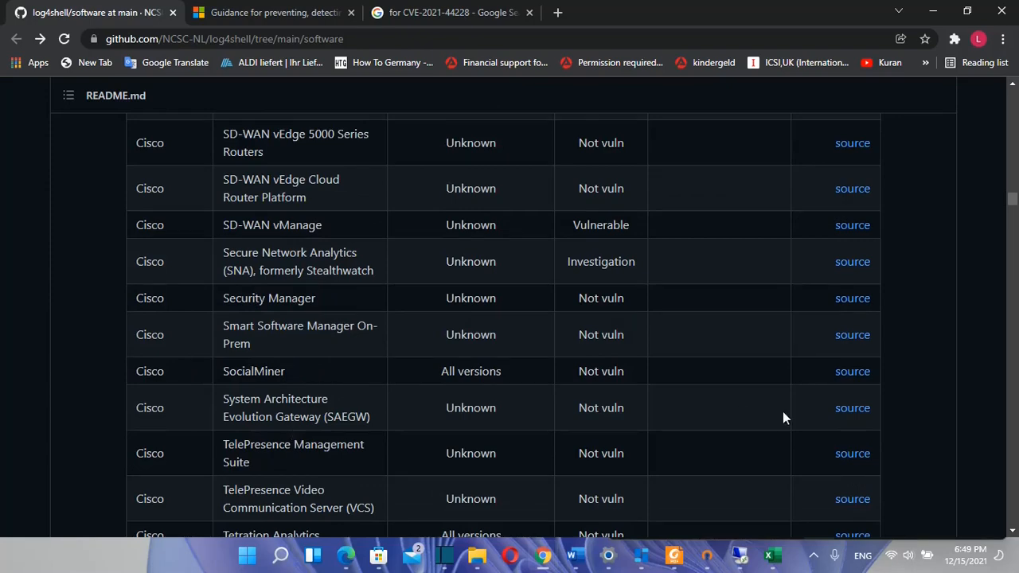
scroll("down", 3)
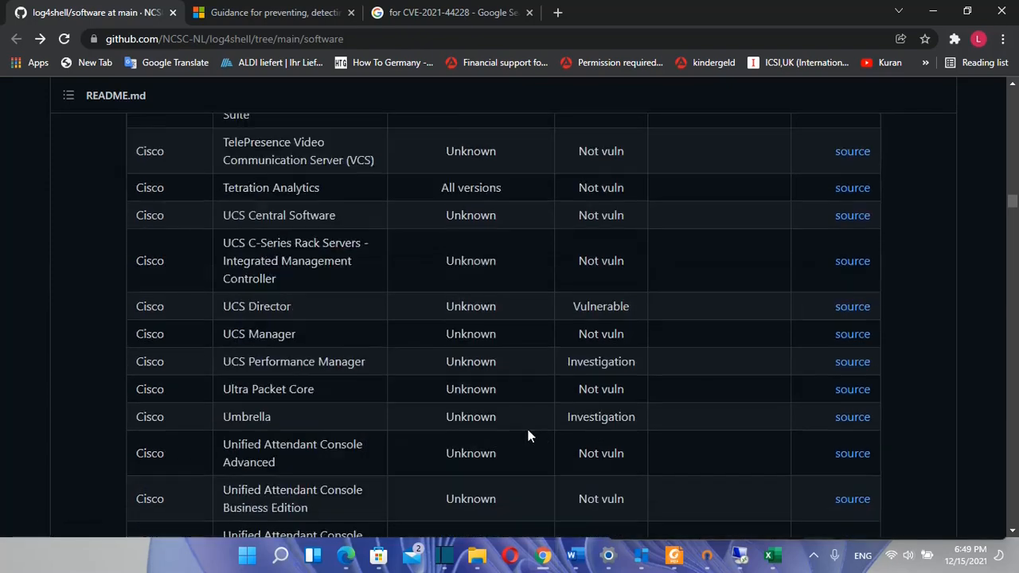
scroll("down", 3)
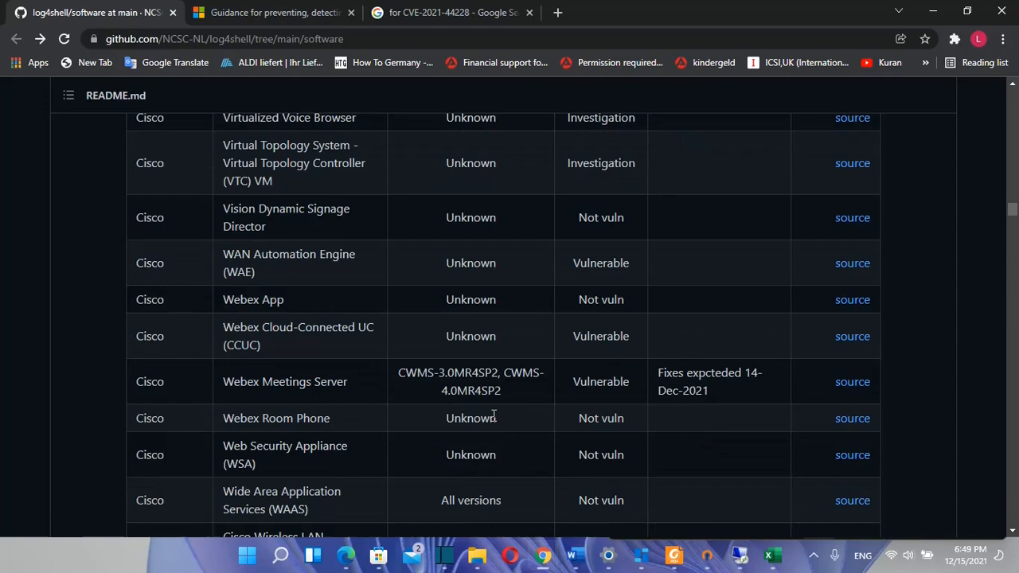
scroll("down", 3)
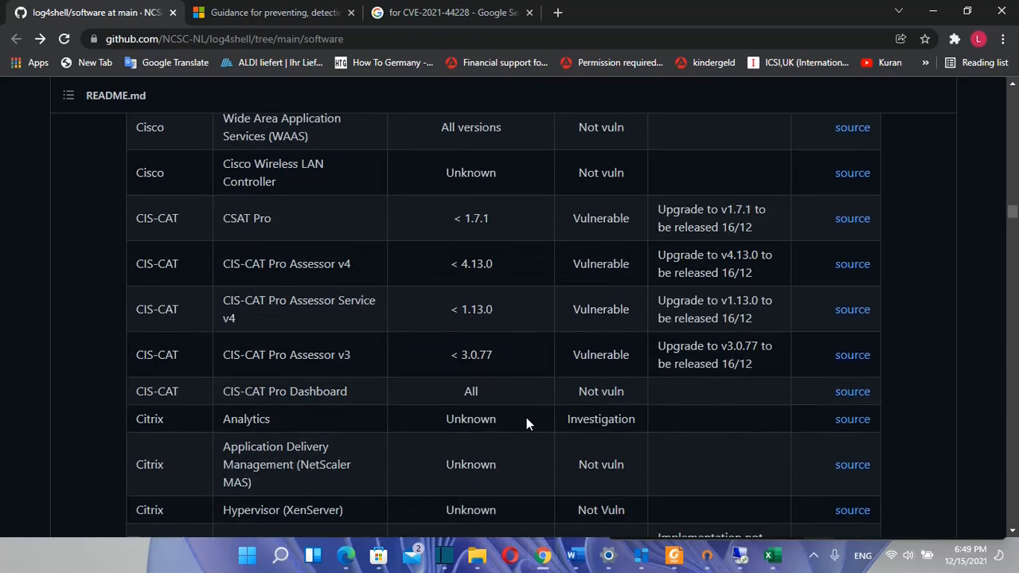
mouse_move(580, 347)
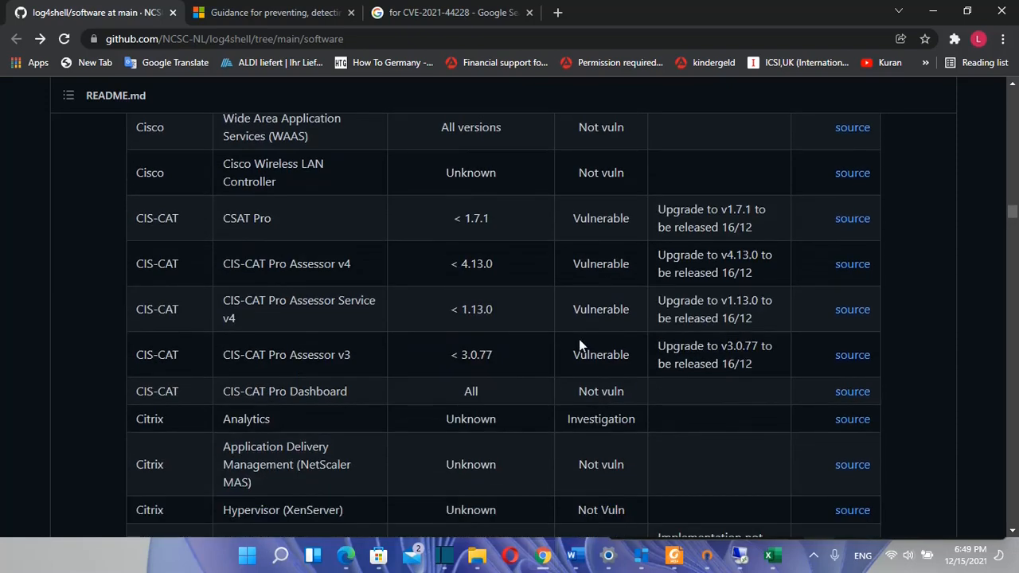
scroll("down", 3)
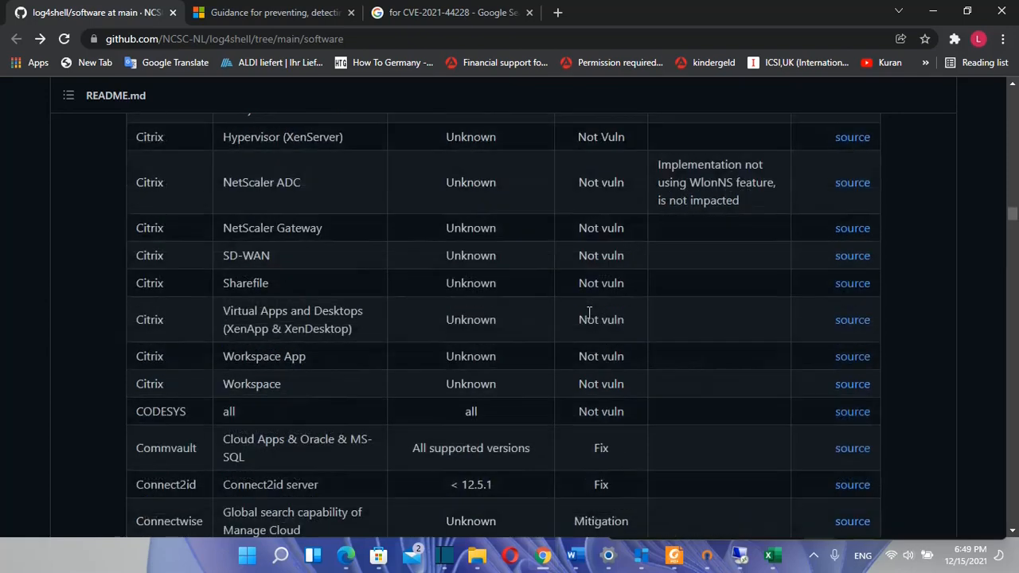
scroll("down", 3)
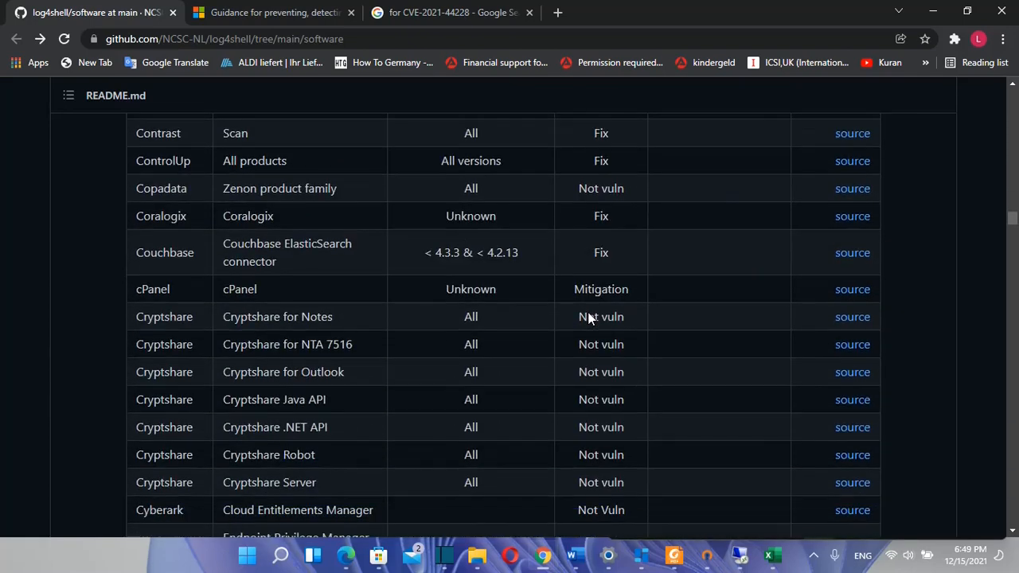
scroll("down", 3)
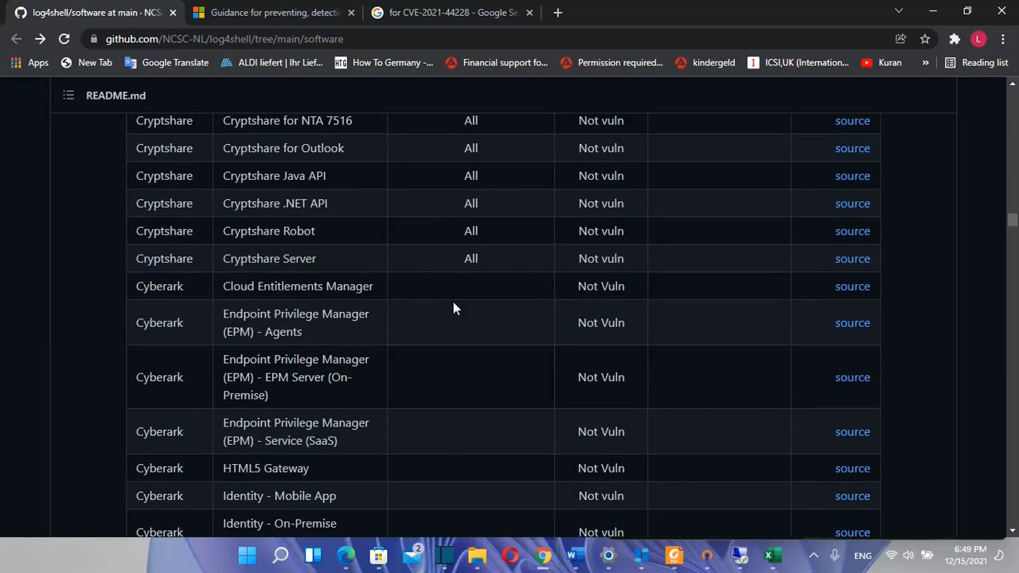
scroll("down", 3)
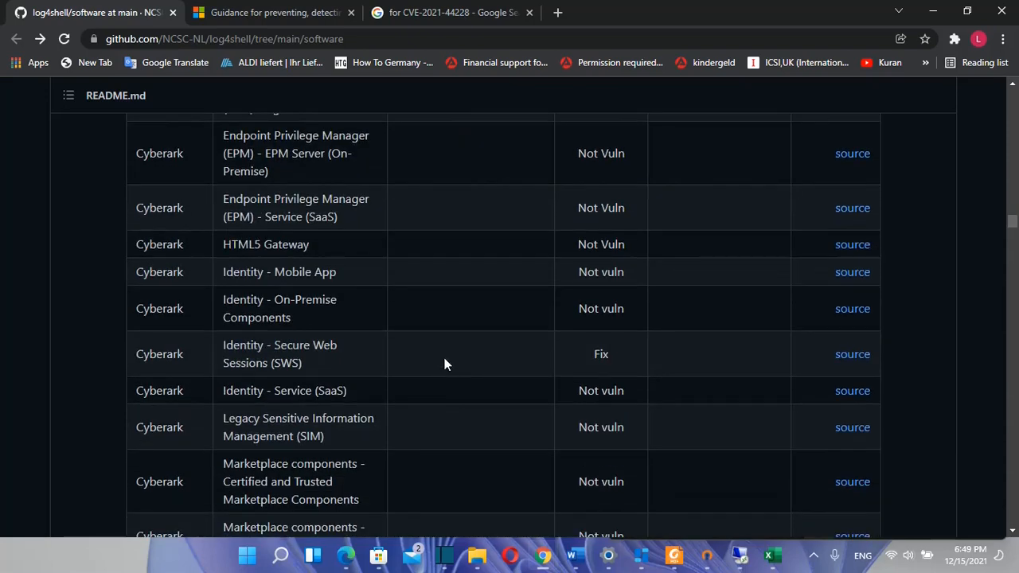
mouse_move(442, 382)
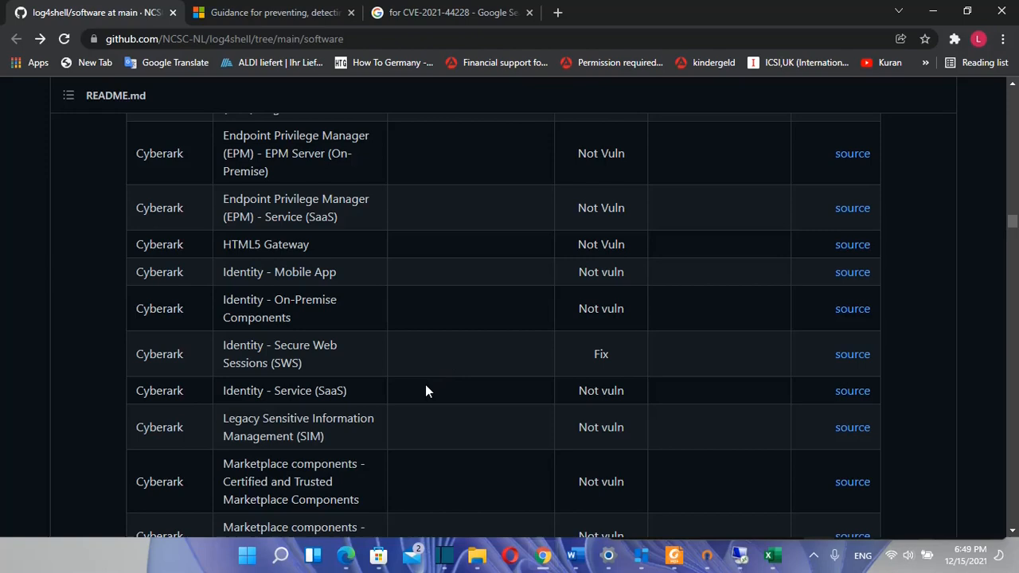
scroll("down", 3)
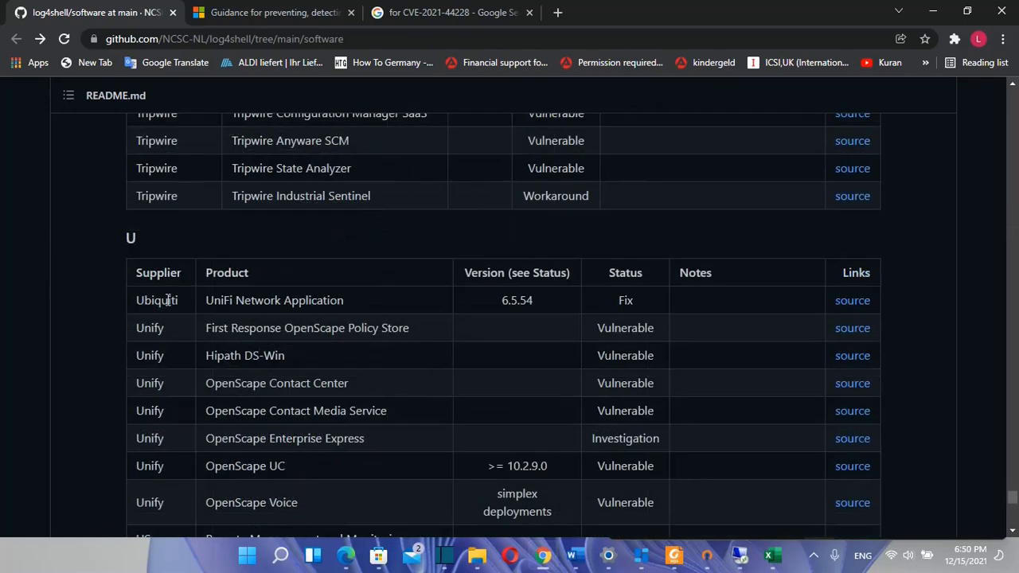
mouse_move(236, 299)
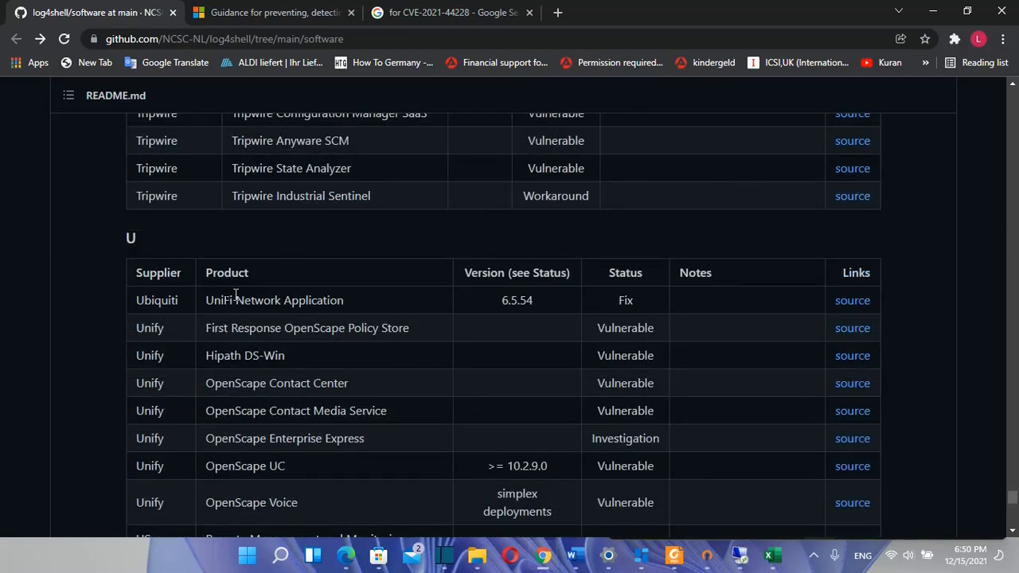
mouse_move(836, 299)
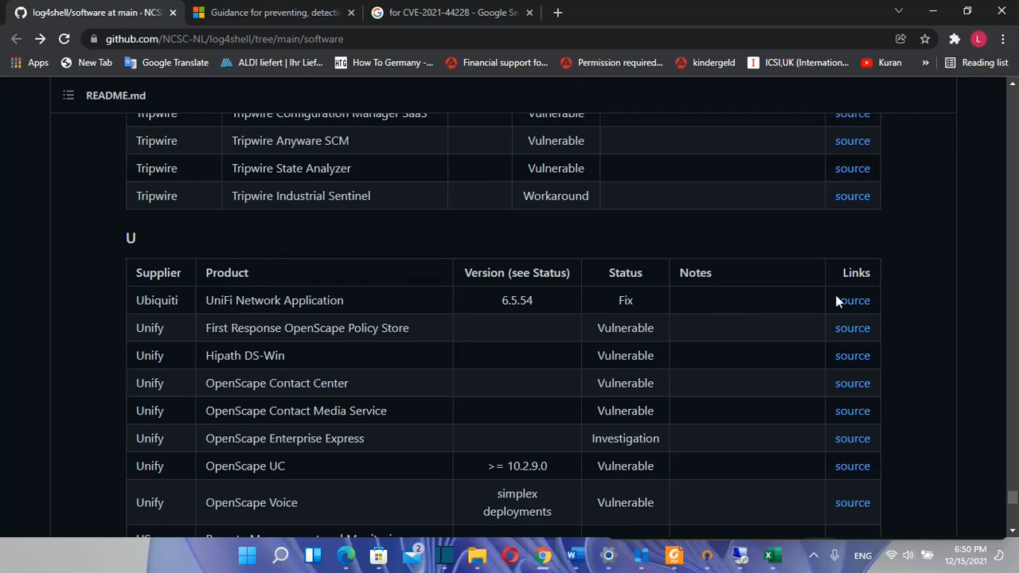
mouse_move(852, 299)
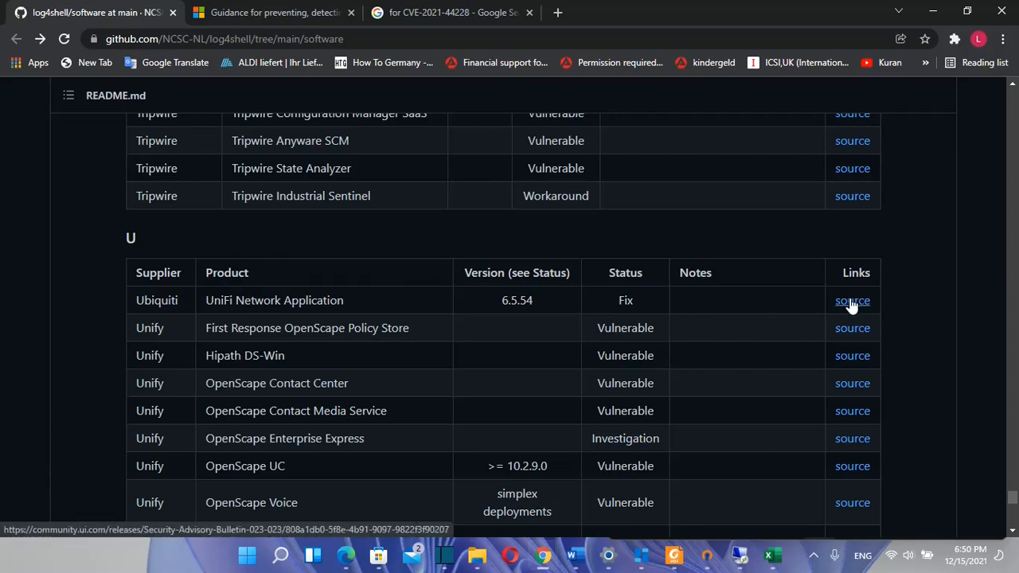
mouse_move(852, 304)
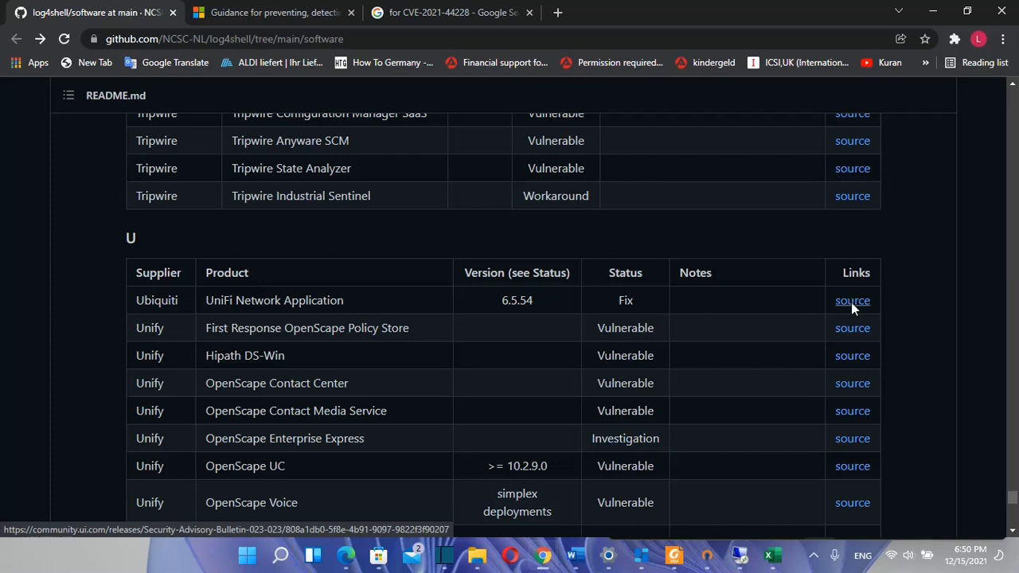
- Follow the 'source' link for Ubiquiti UniFi Network Application to Security Advisory Bulletin 023
left_click(851, 299)
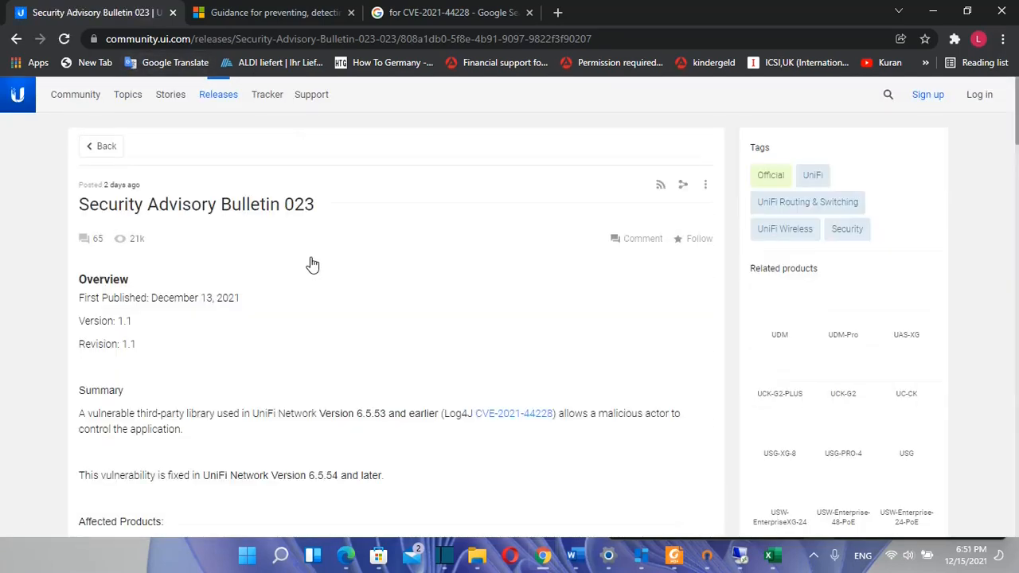
- Scroll Bulletin 023 to its Affected Products and Mitigation sections: update UniFi Network to 6.5.54 or later
scroll("down", 3)
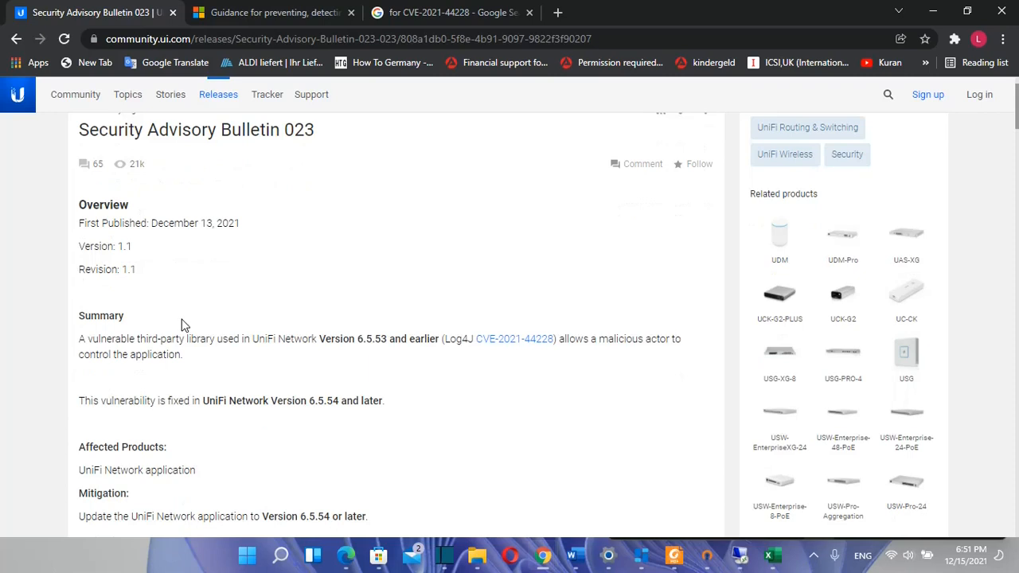
mouse_move(203, 353)
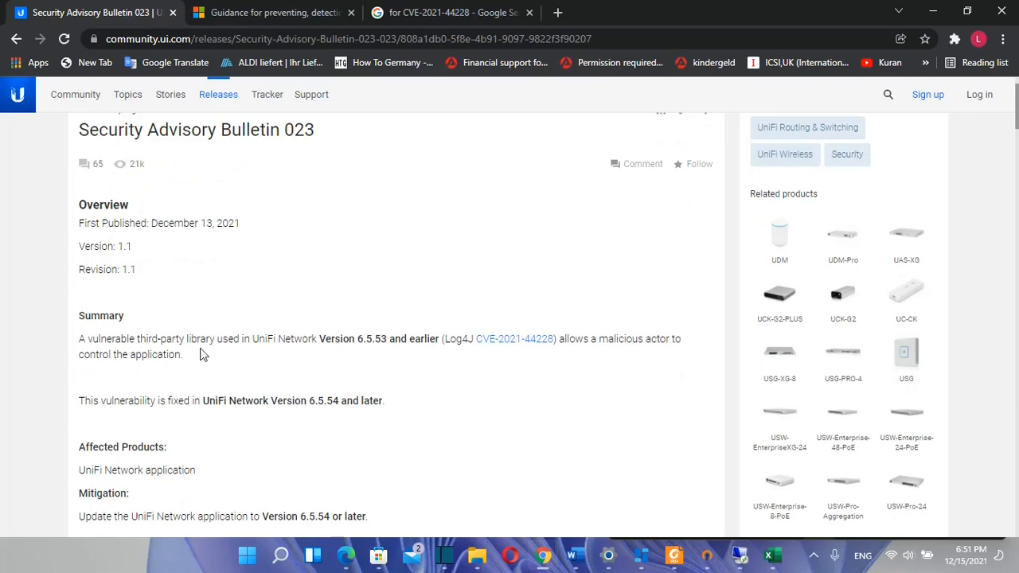
scroll("down", 3)
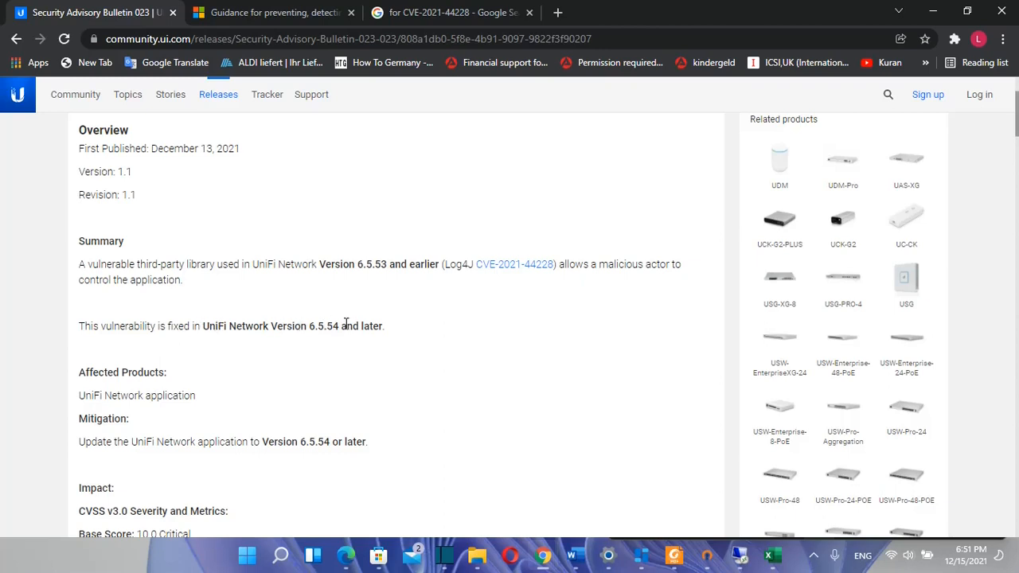
mouse_move(470, 368)
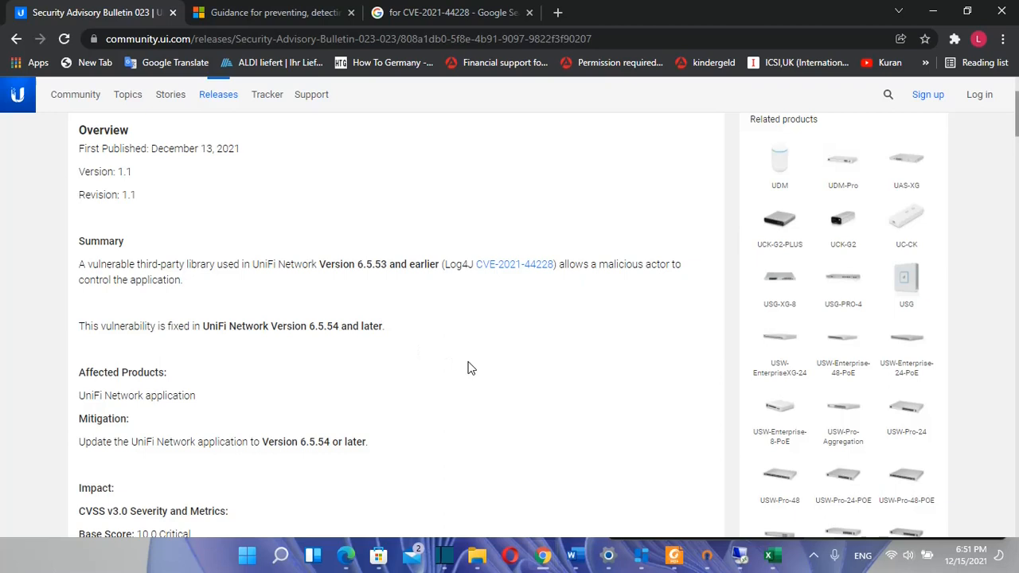
mouse_move(334, 317)
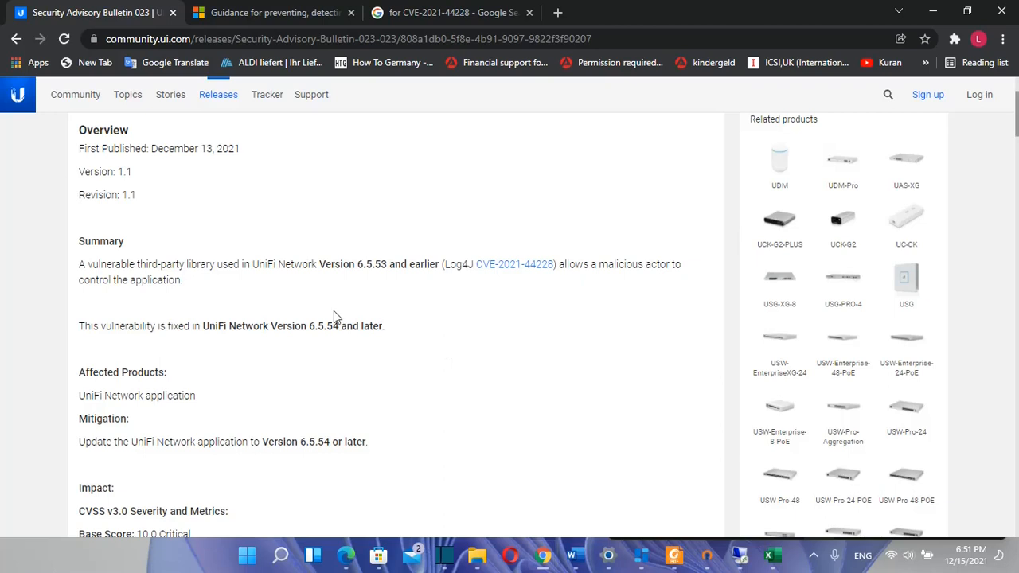
mouse_move(233, 330)
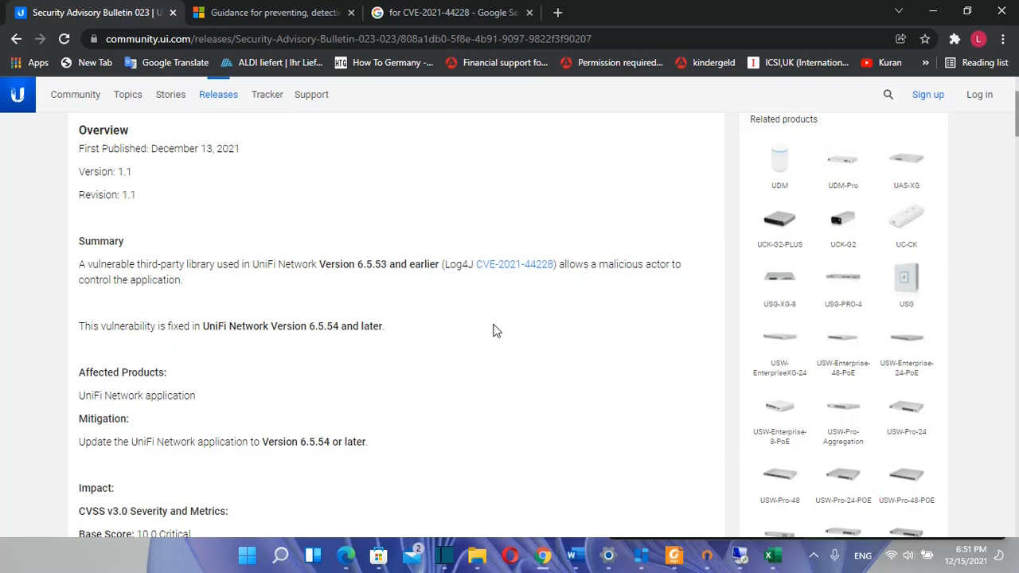
mouse_move(96, 5)
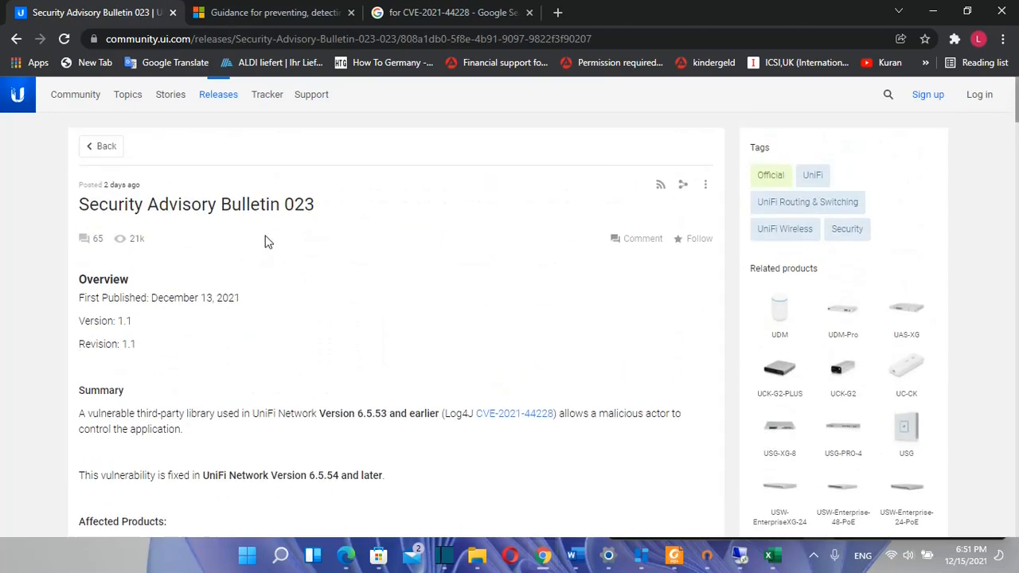
mouse_move(333, 366)
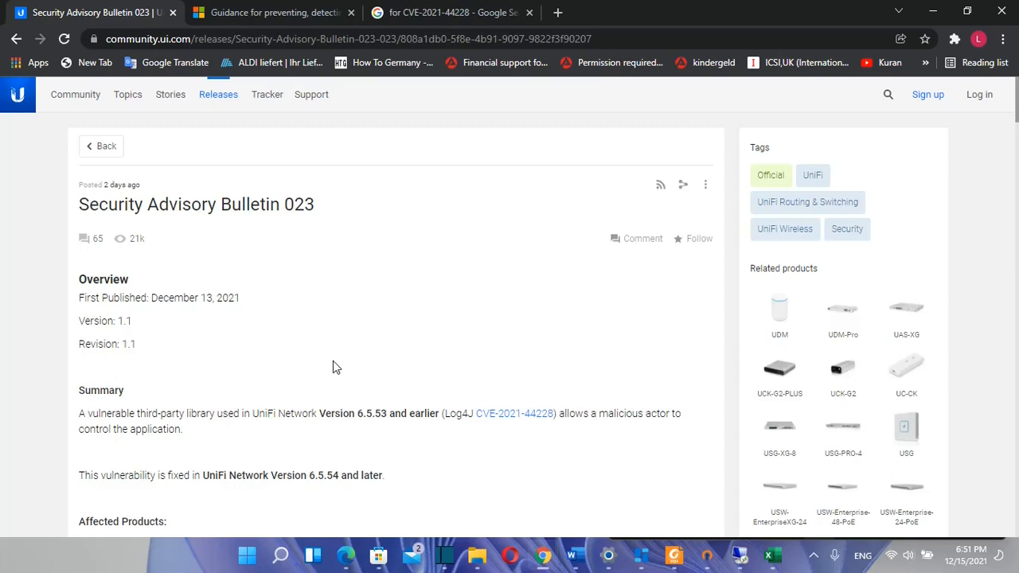
mouse_move(597, 345)
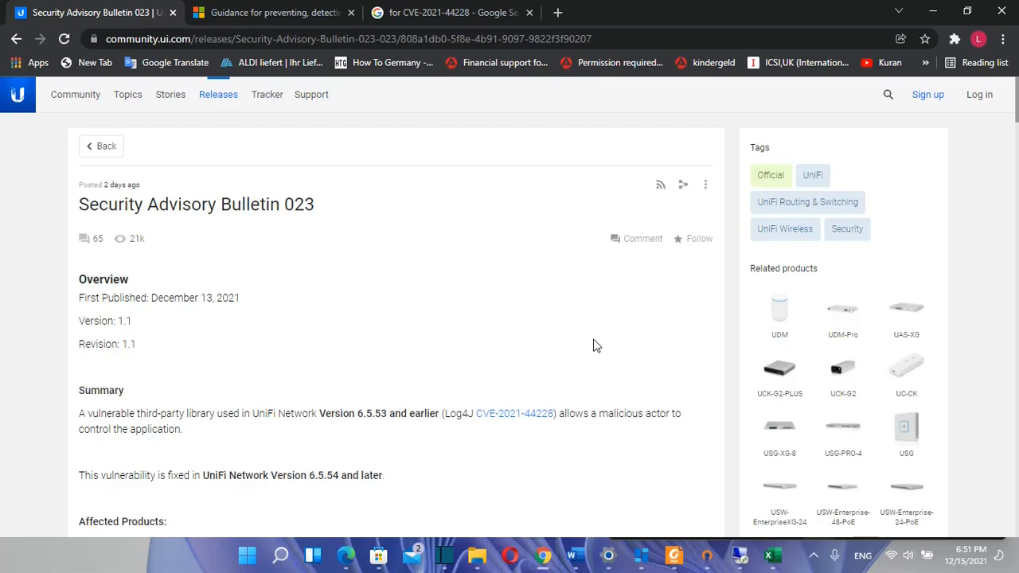
mouse_move(531, 328)
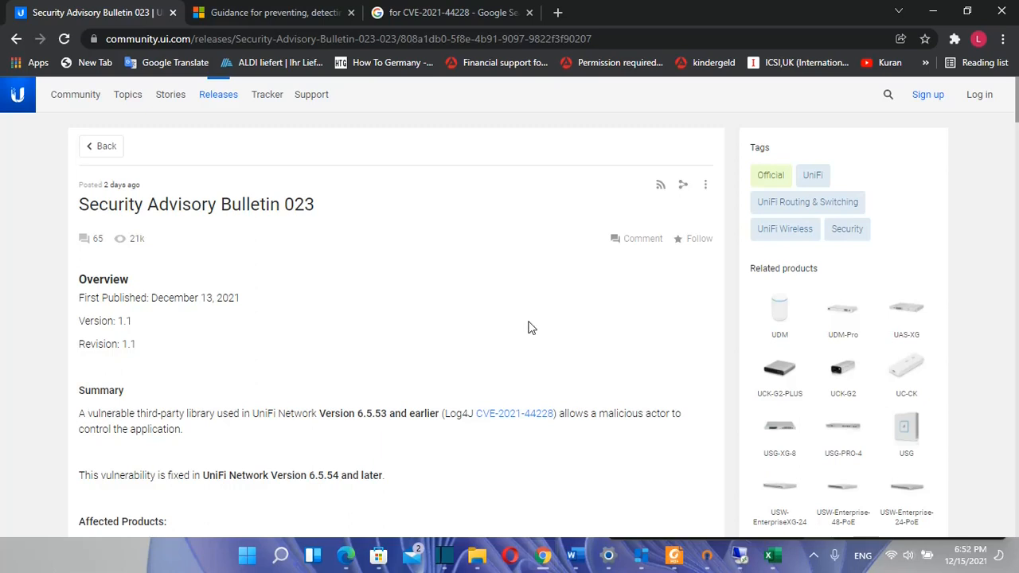
mouse_move(479, 308)
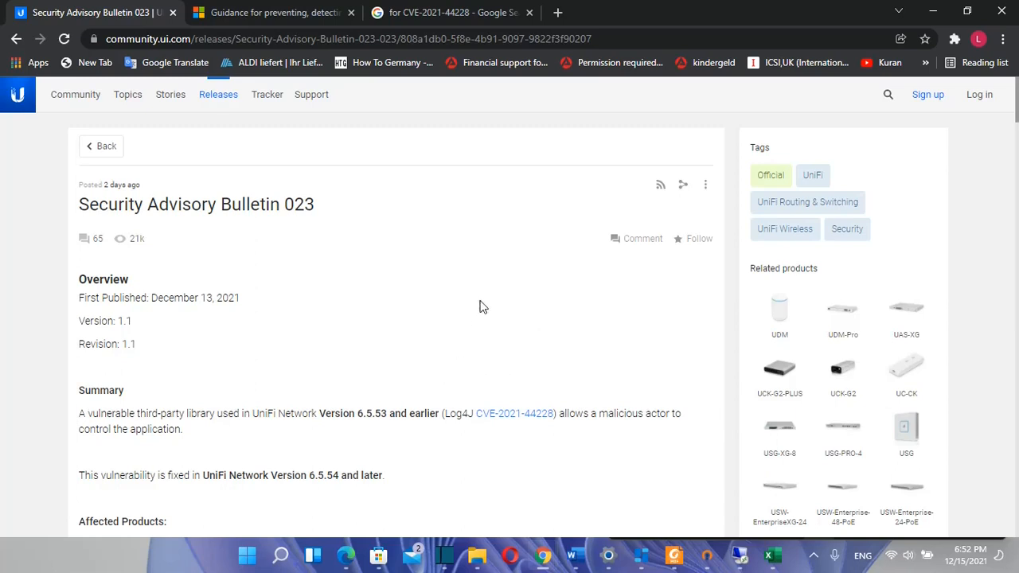
mouse_move(519, 342)
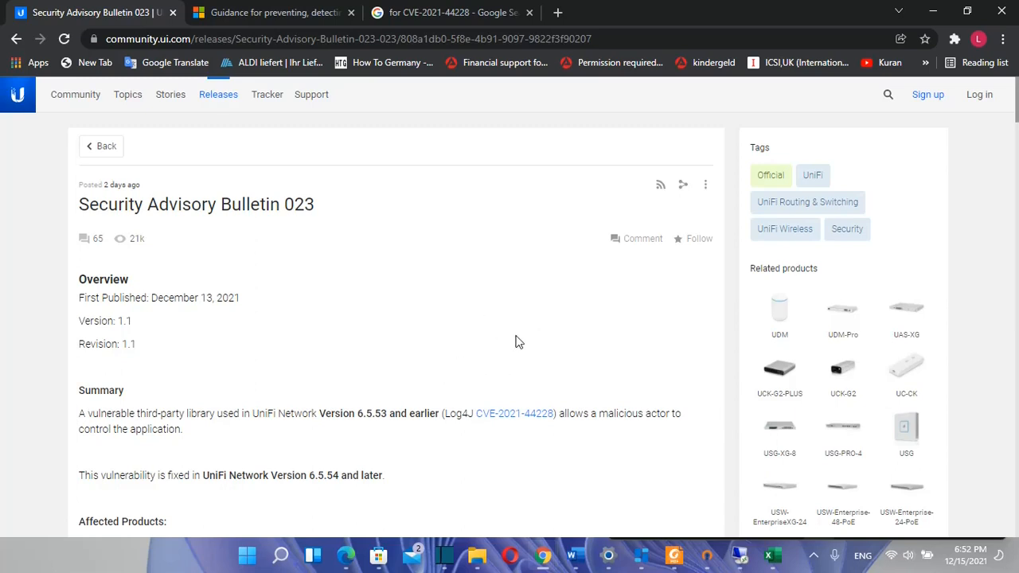
mouse_move(471, 376)
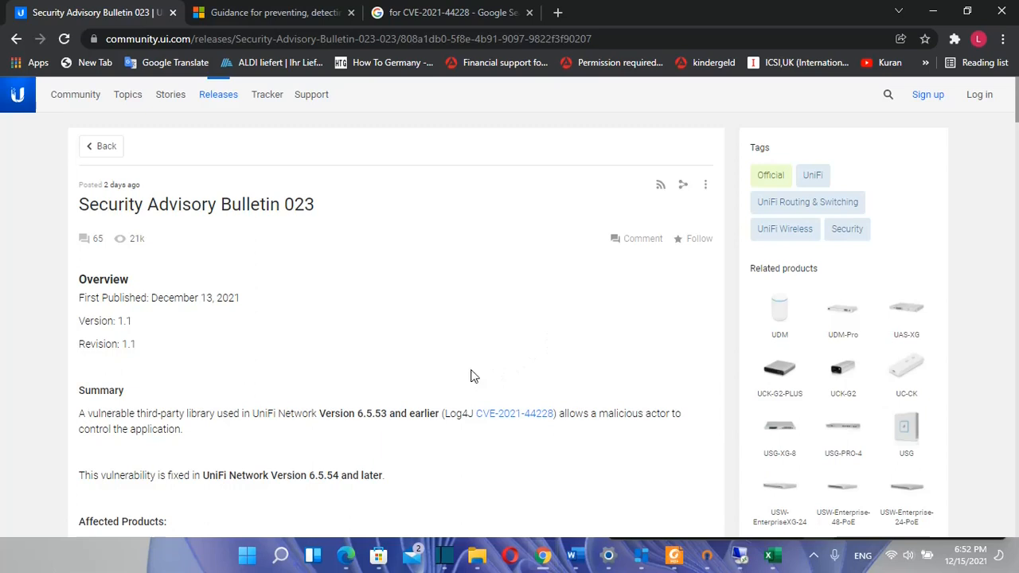
mouse_move(529, 312)
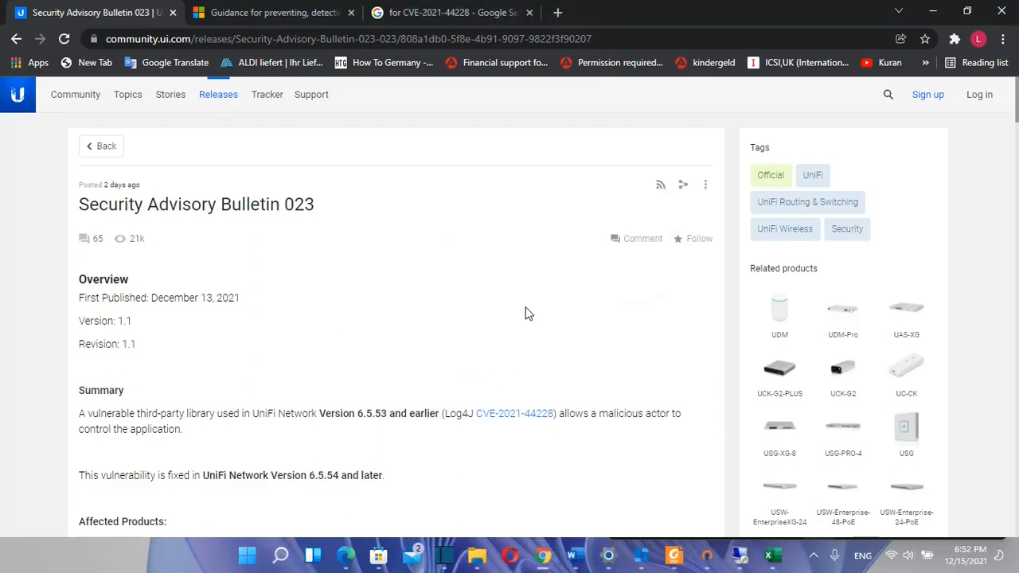
mouse_move(481, 278)
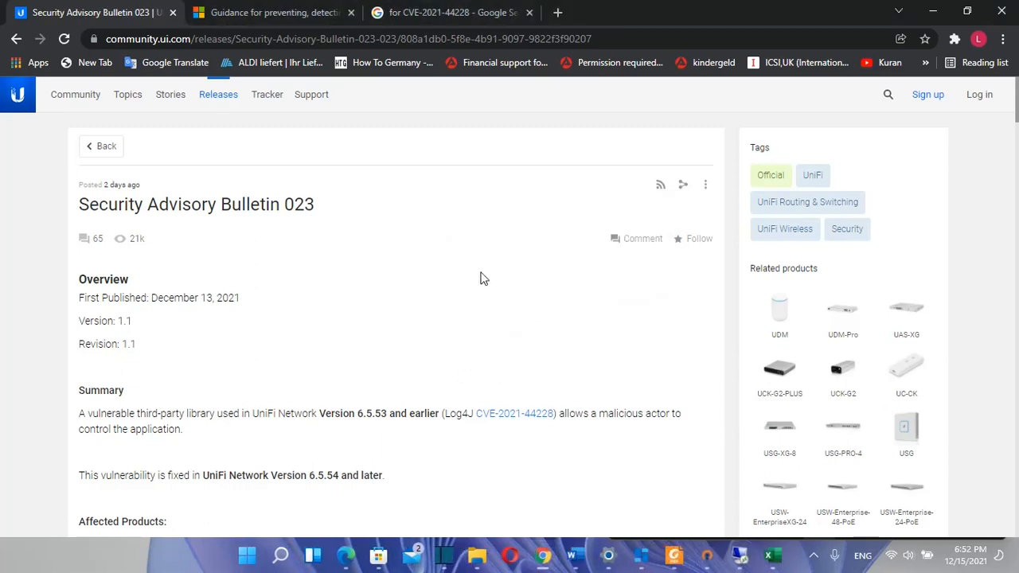